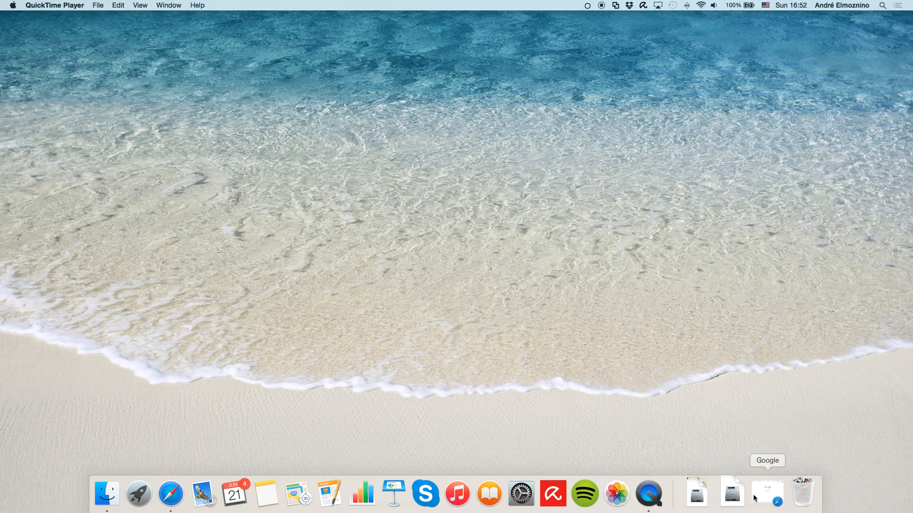
mouse_move(732, 492)
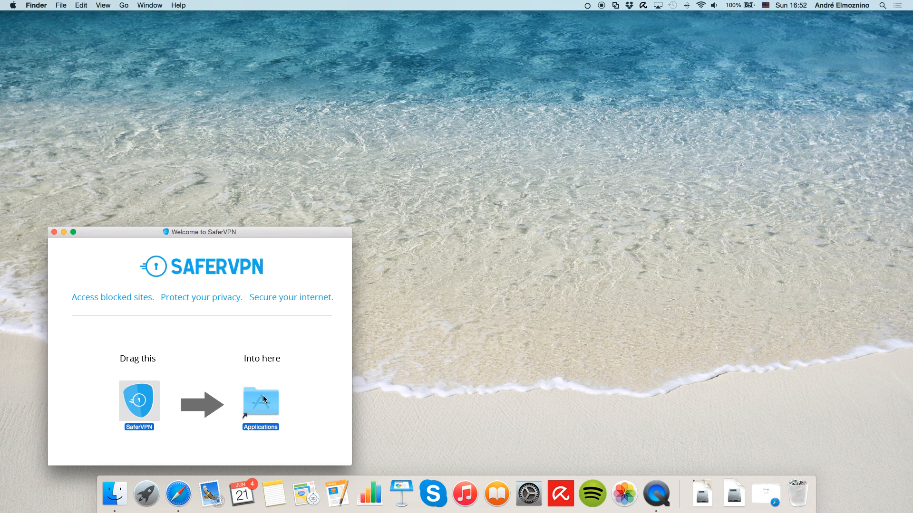
Close the SaferVPN installer window and show the installed apps in Launchpad.
click(54, 232)
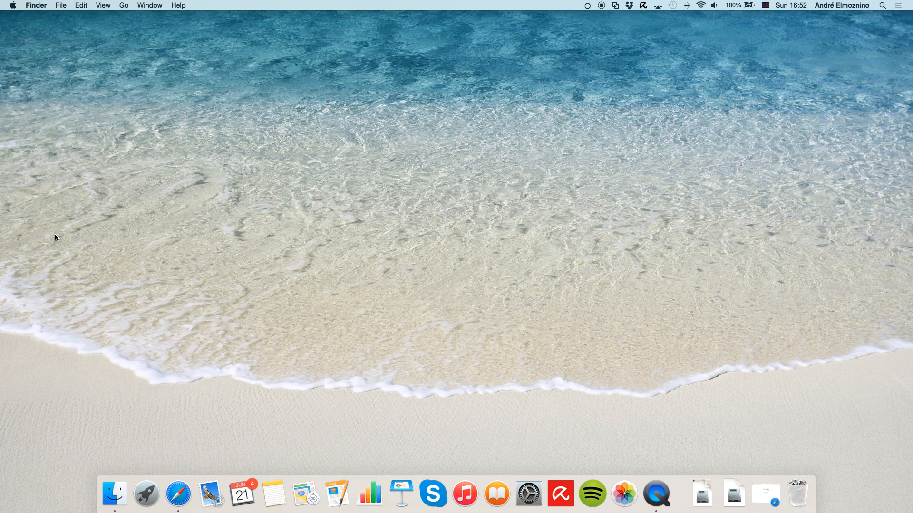
click(147, 494)
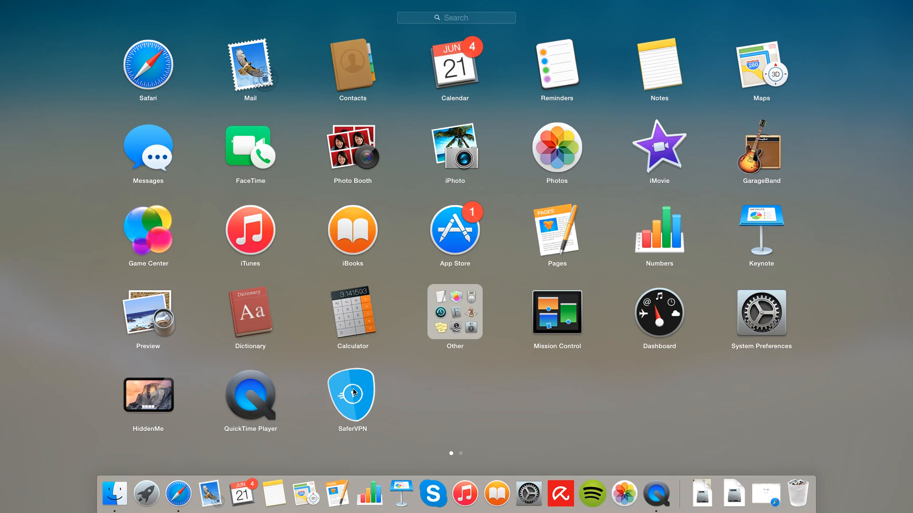
Launch SaferVPN from Launchpad and page through all welcome tour slides to Finish.
click(350, 397)
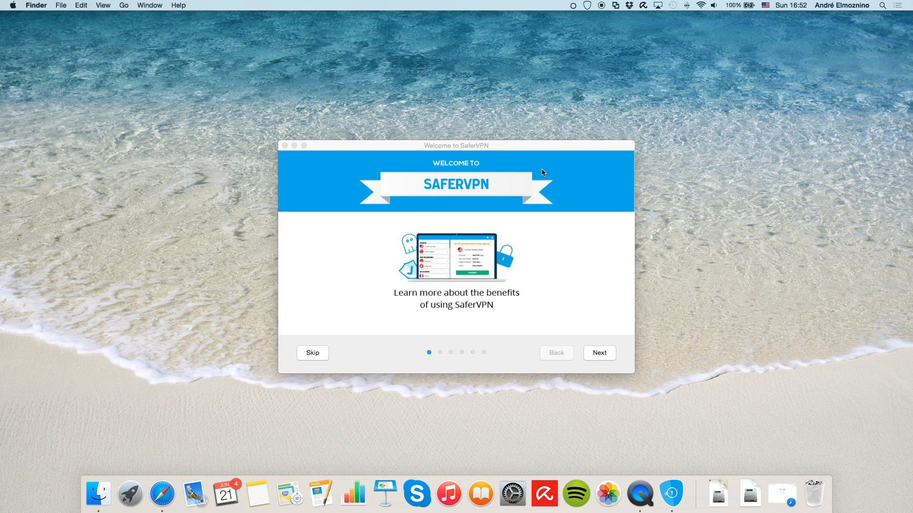
click(599, 353)
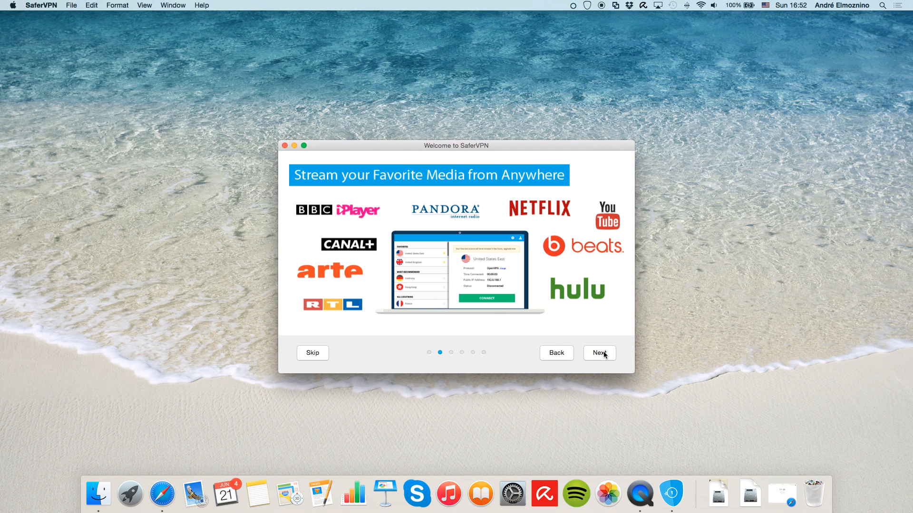
click(599, 353)
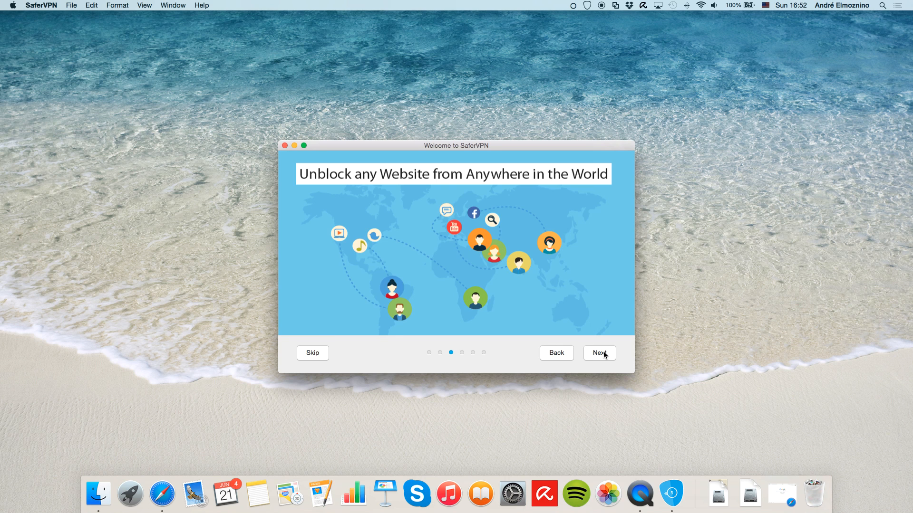
click(599, 353)
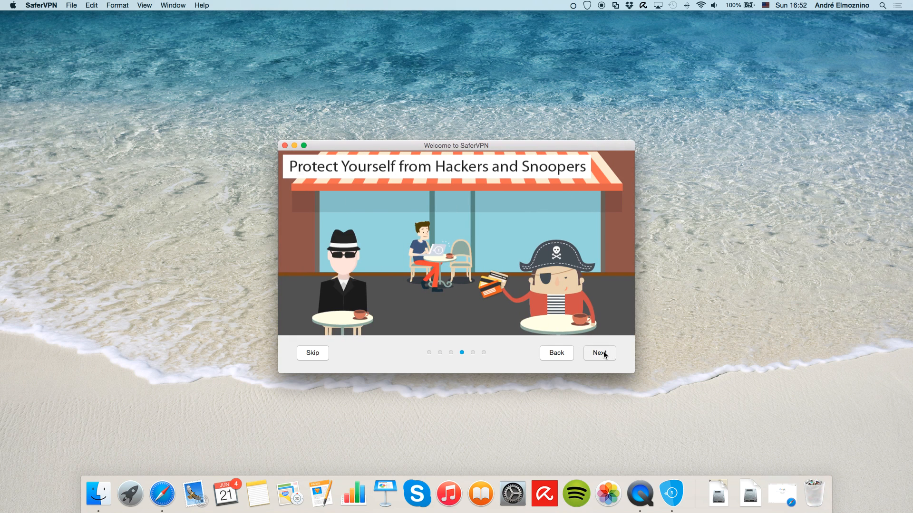
click(598, 352)
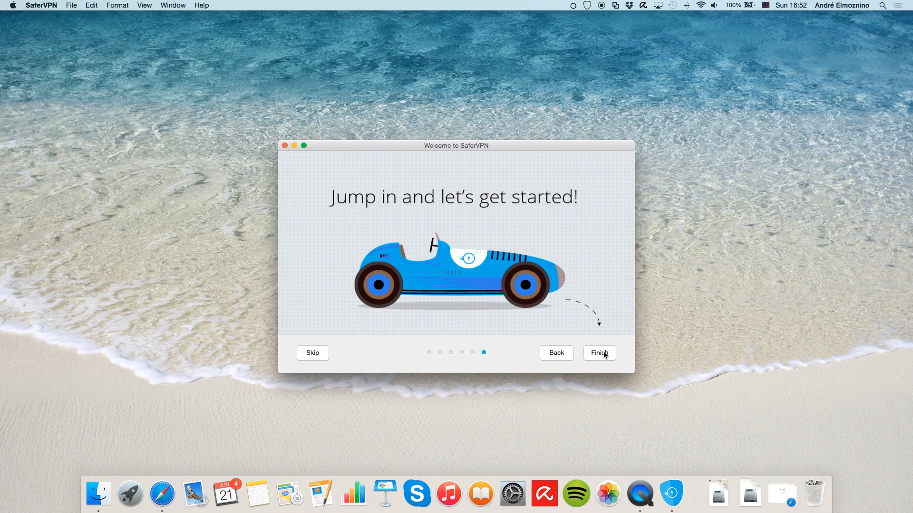
click(599, 353)
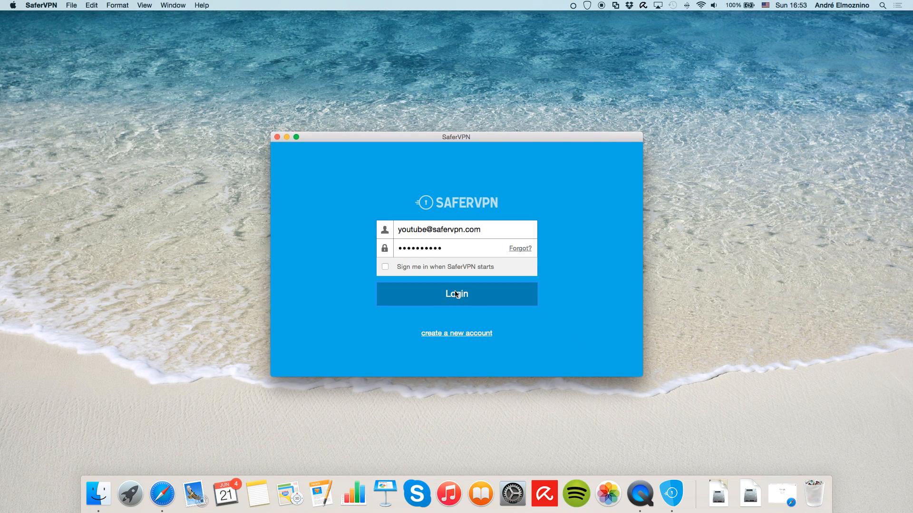
Log in with the prefilled email and password so the favorite server list loads.
click(456, 293)
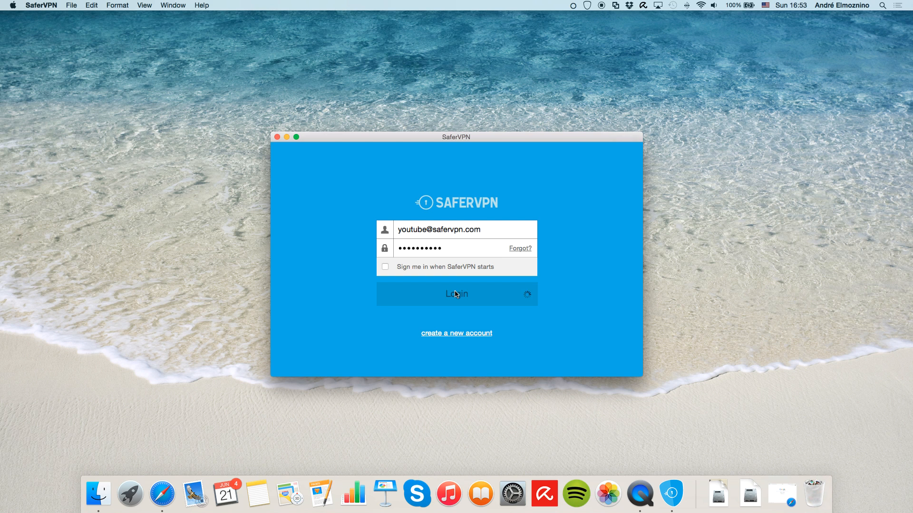
click(455, 294)
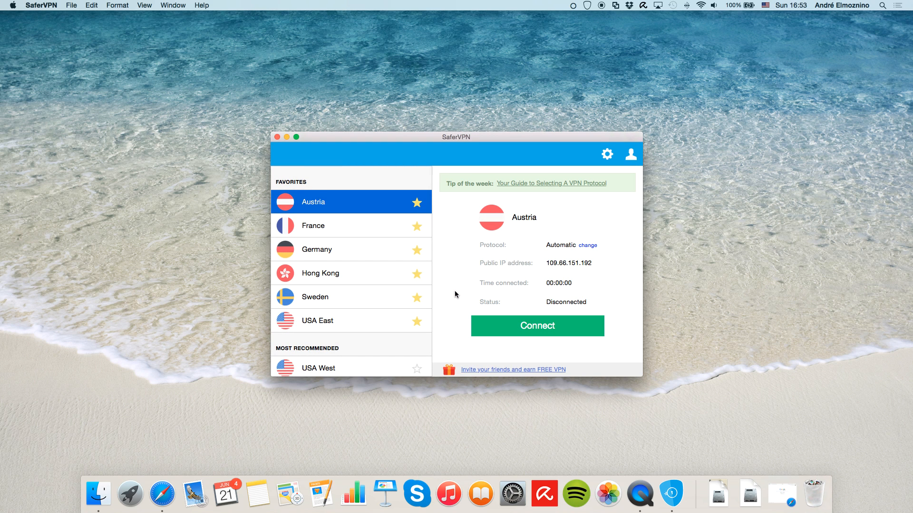
mouse_move(411, 313)
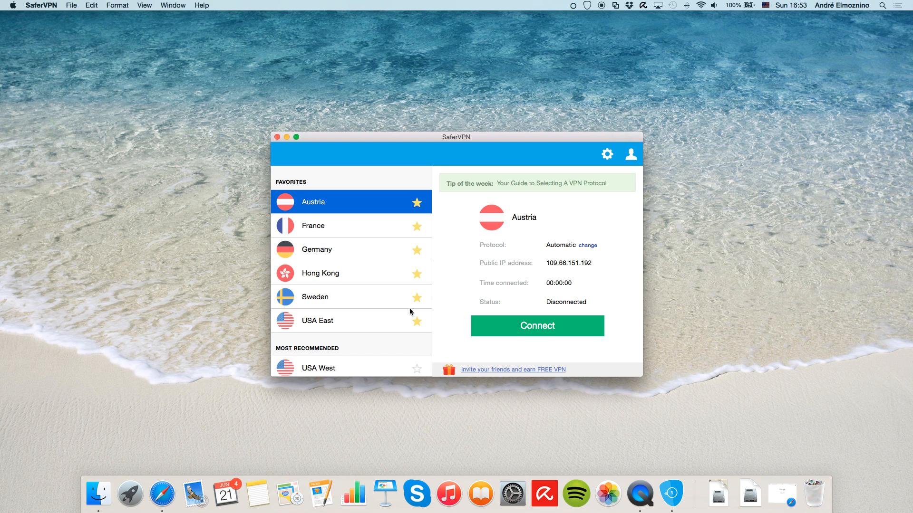
mouse_move(351, 353)
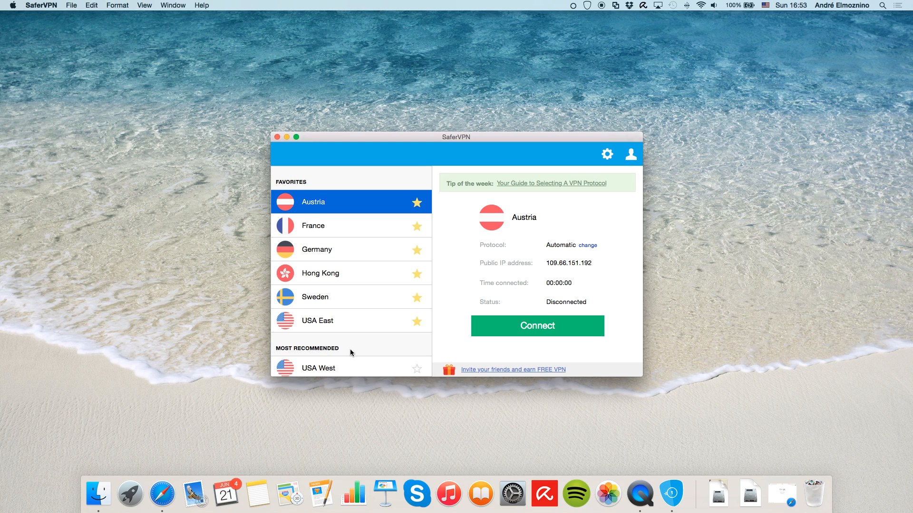
mouse_move(417, 372)
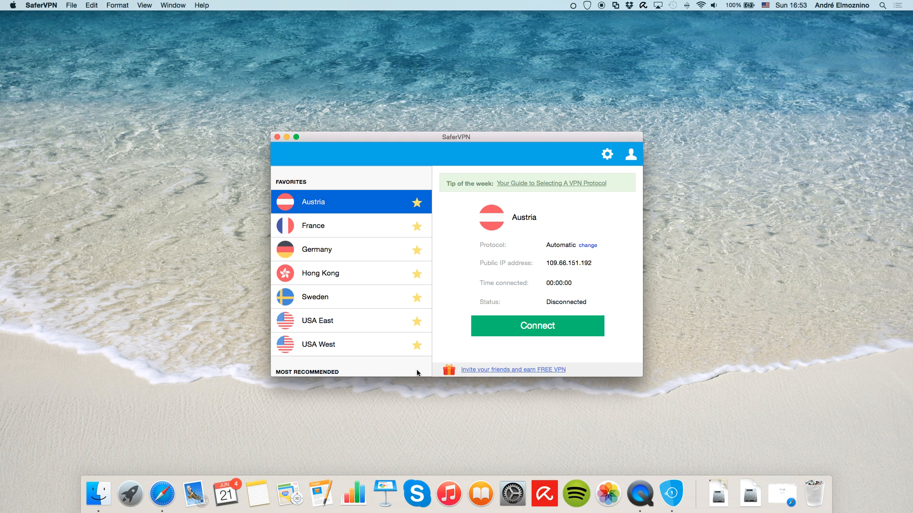
mouse_move(318, 185)
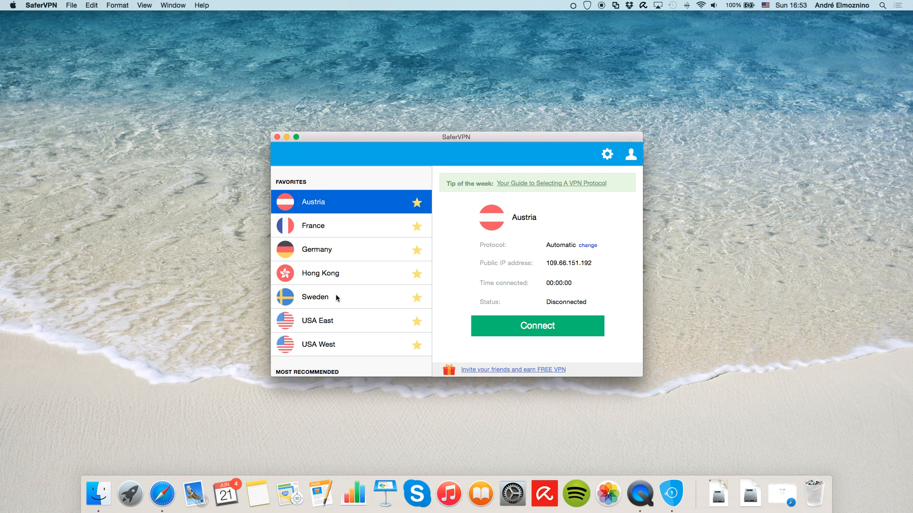
Choose Sweden from the Favorites list as the server to use.
click(315, 297)
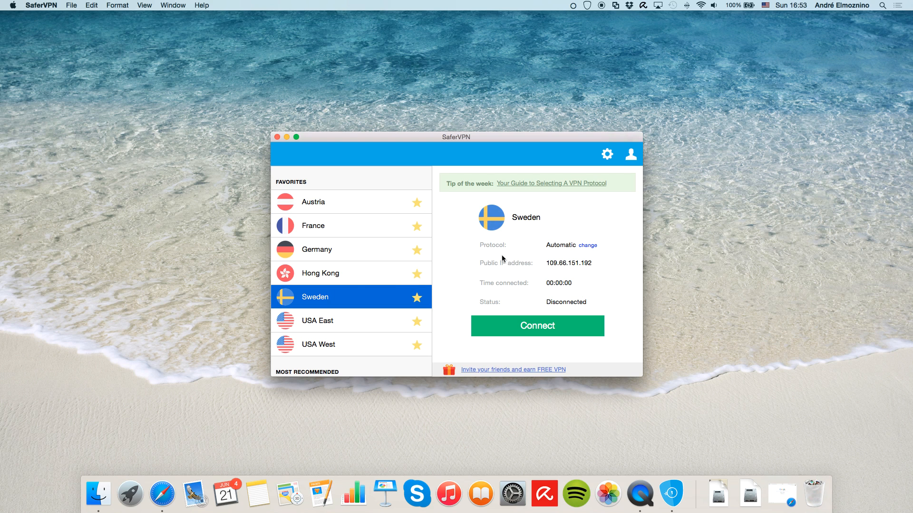
mouse_move(589, 247)
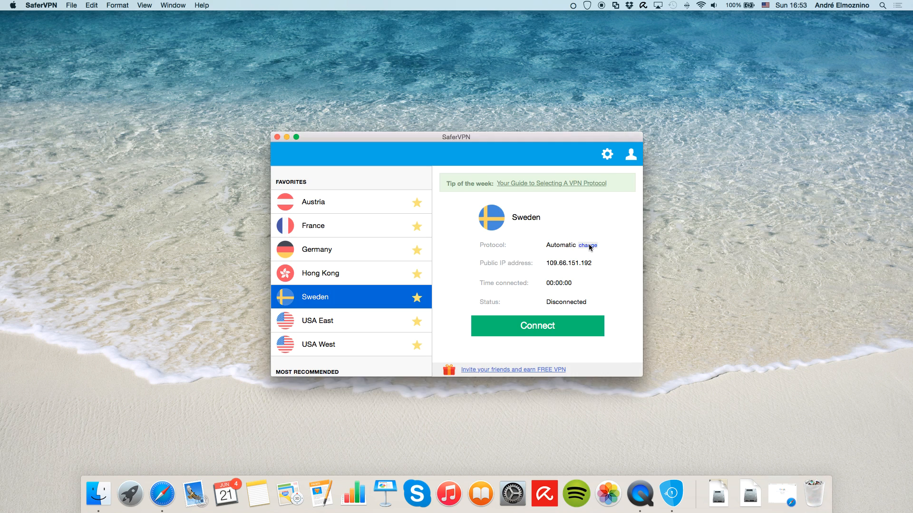
click(588, 245)
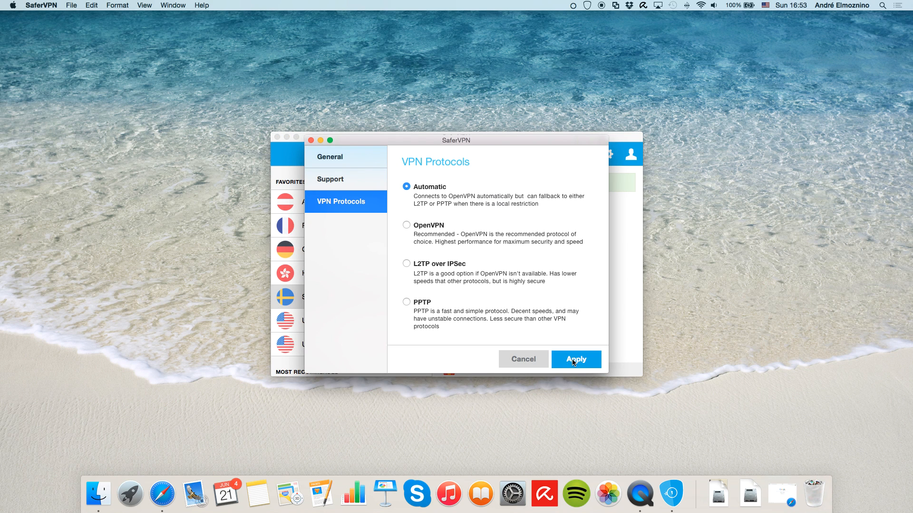
click(575, 360)
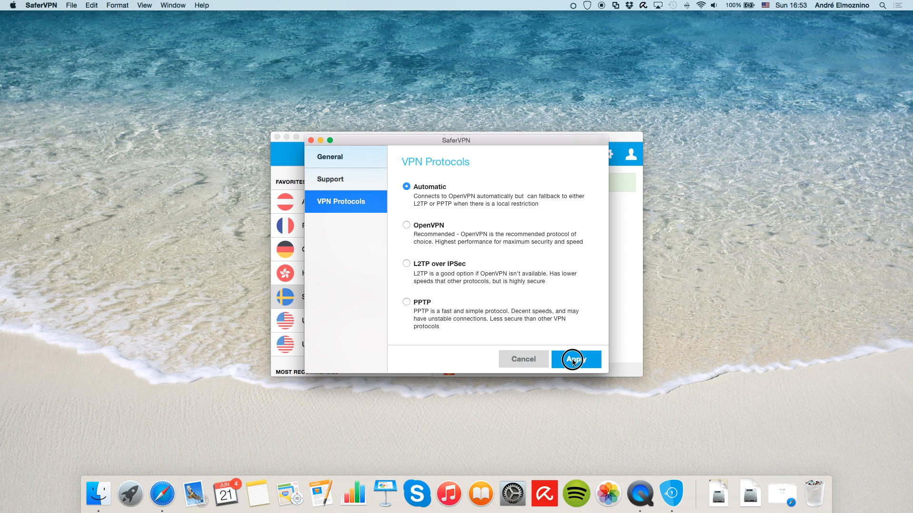
click(575, 360)
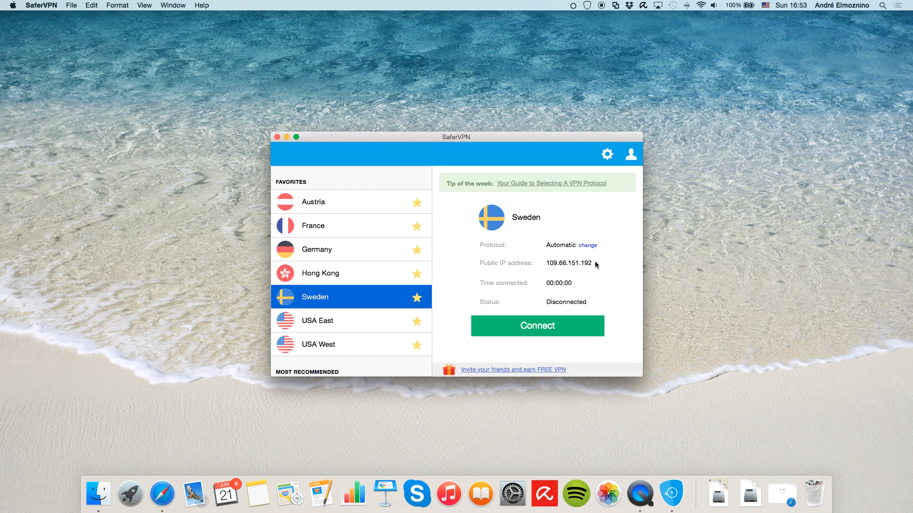
mouse_move(563, 295)
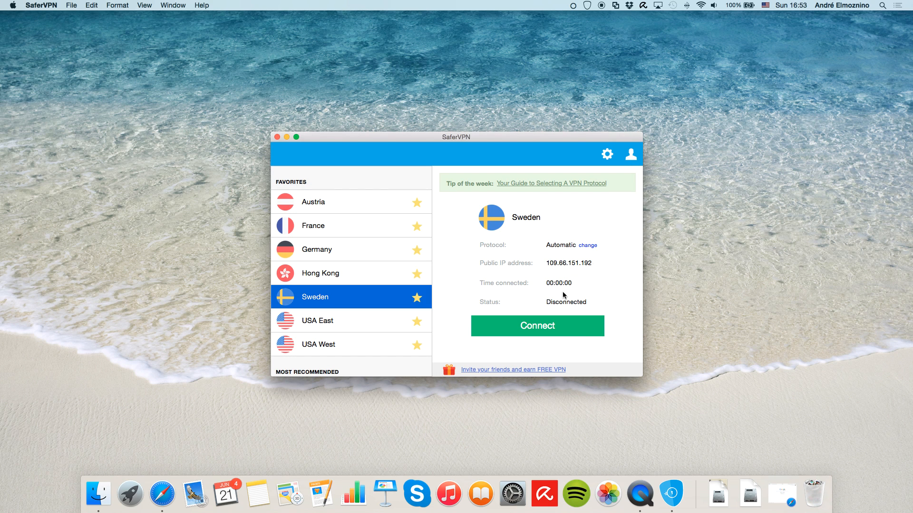
Connect to the Sweden server, then switch to Safari to verify the new IP 188.126.79.75.
click(536, 325)
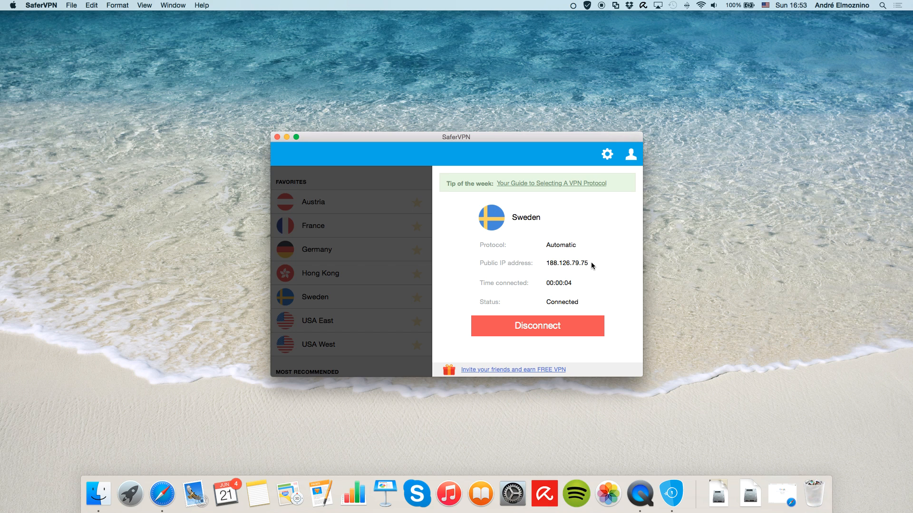
click(178, 495)
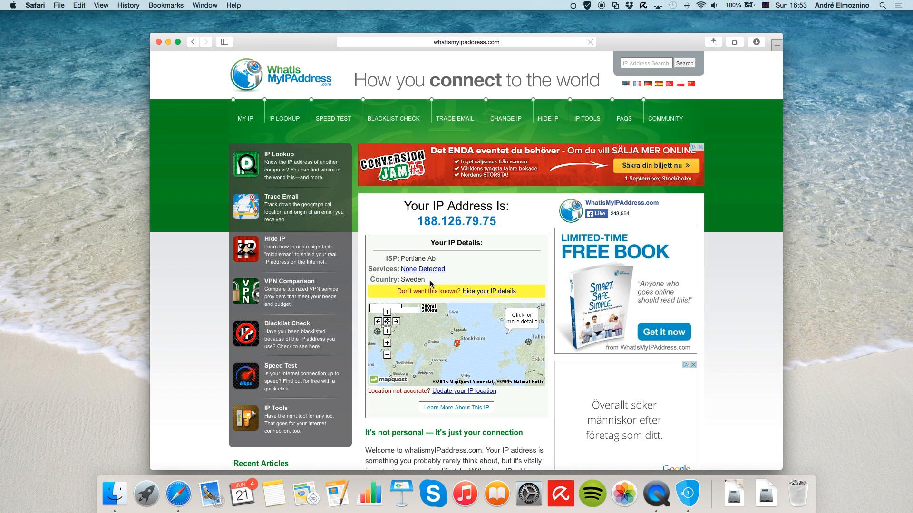
mouse_move(188, 57)
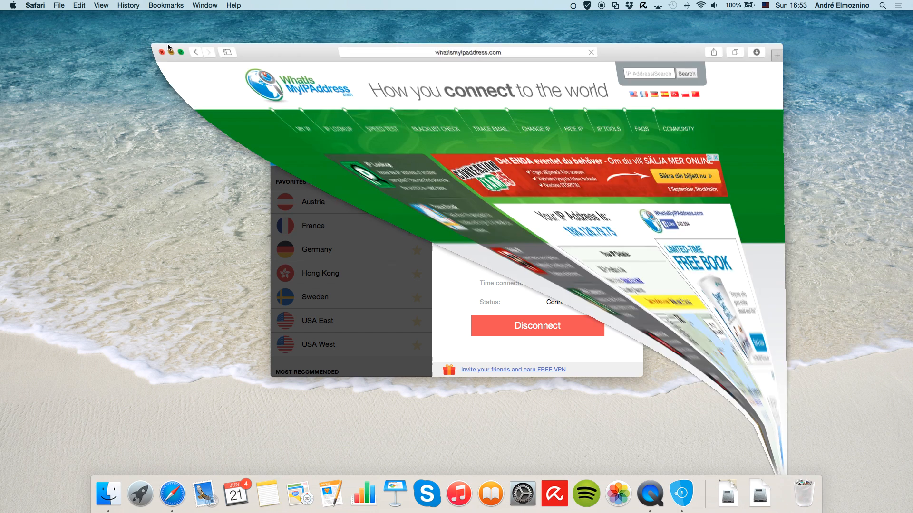
Focus the SaferVPN window and disconnect from the Sweden server so status reads Disconnected.
click(161, 51)
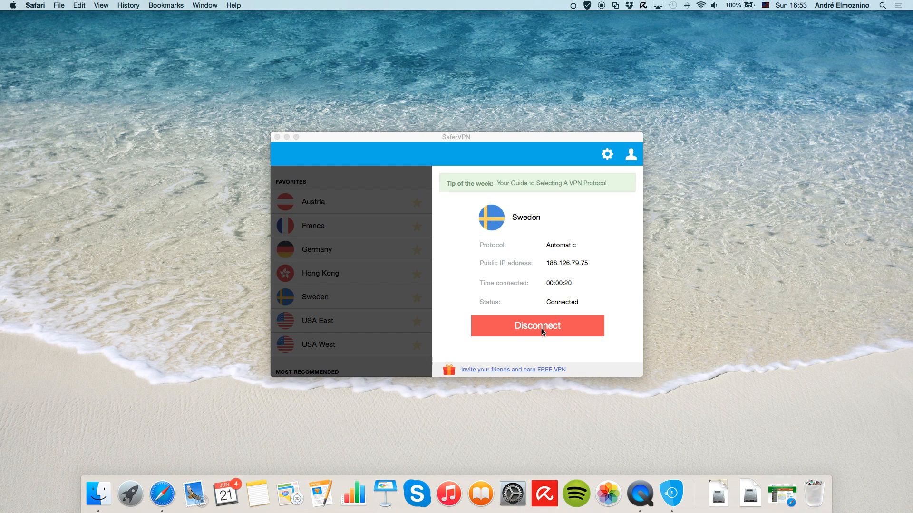
click(536, 326)
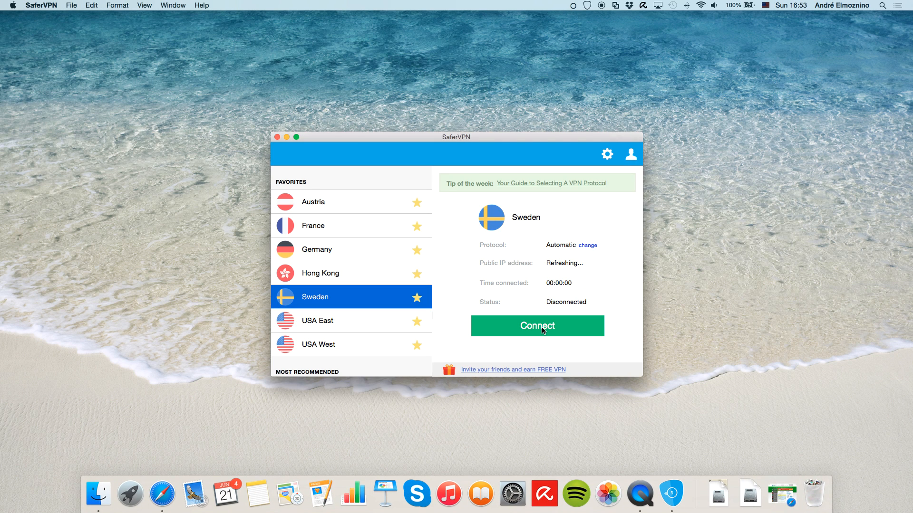
mouse_move(442, 187)
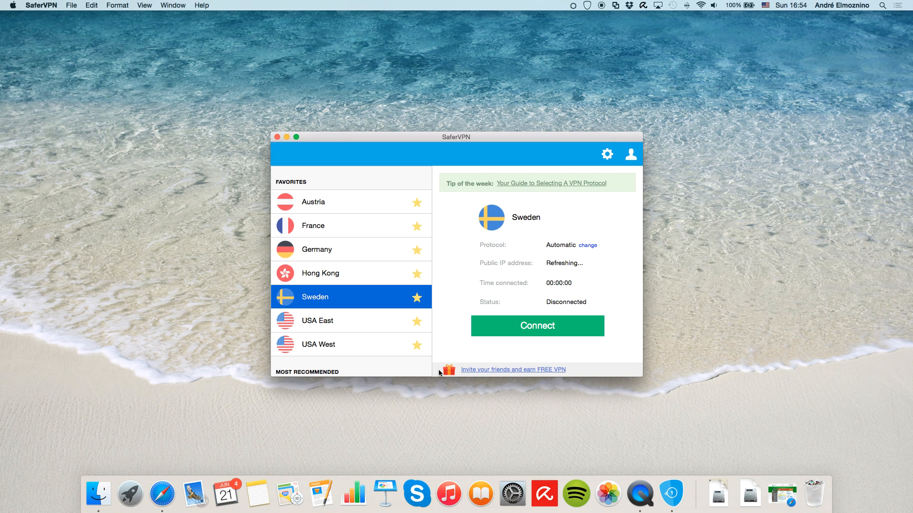
mouse_move(597, 201)
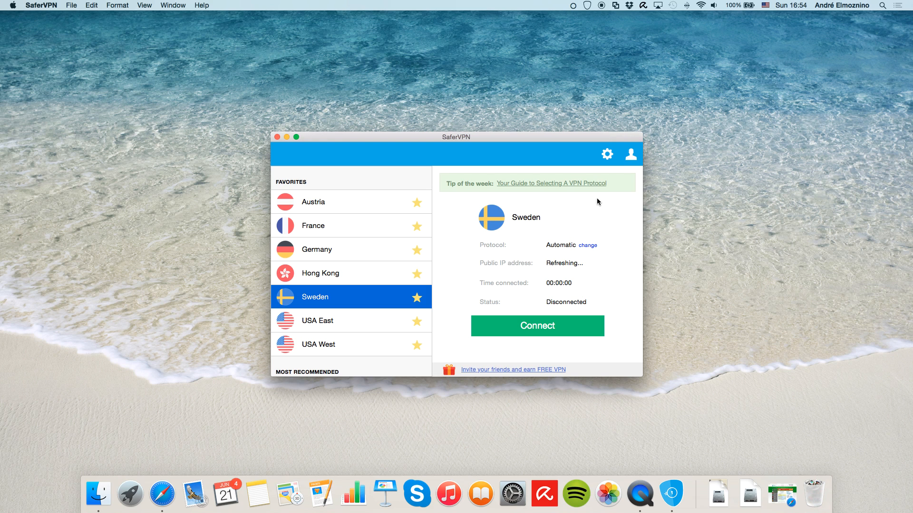
click(630, 154)
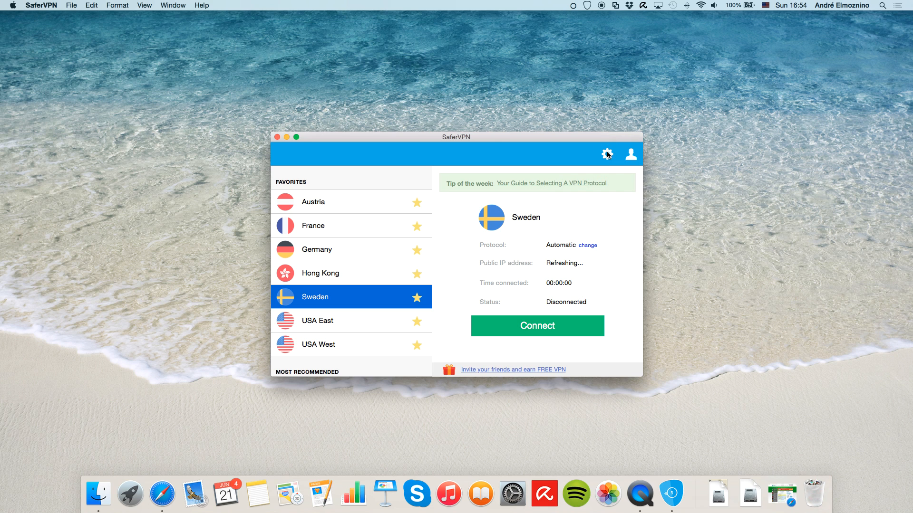
click(607, 154)
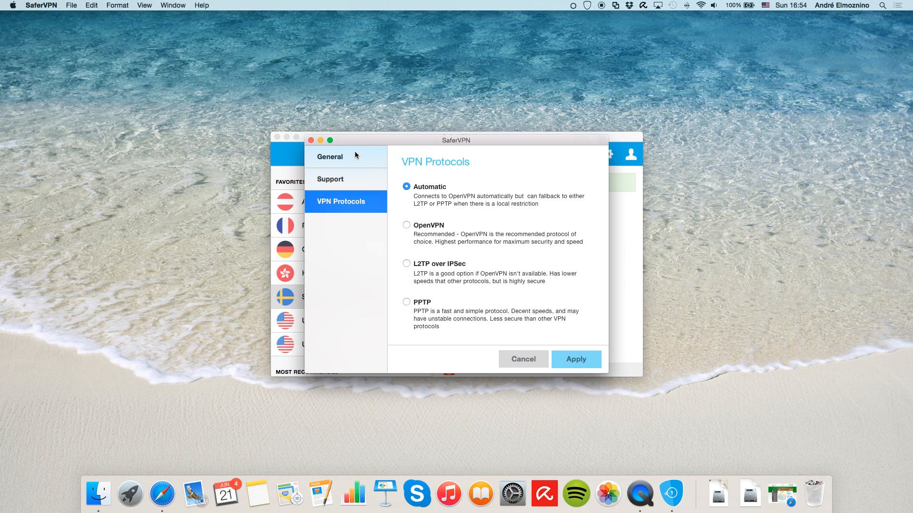
click(330, 156)
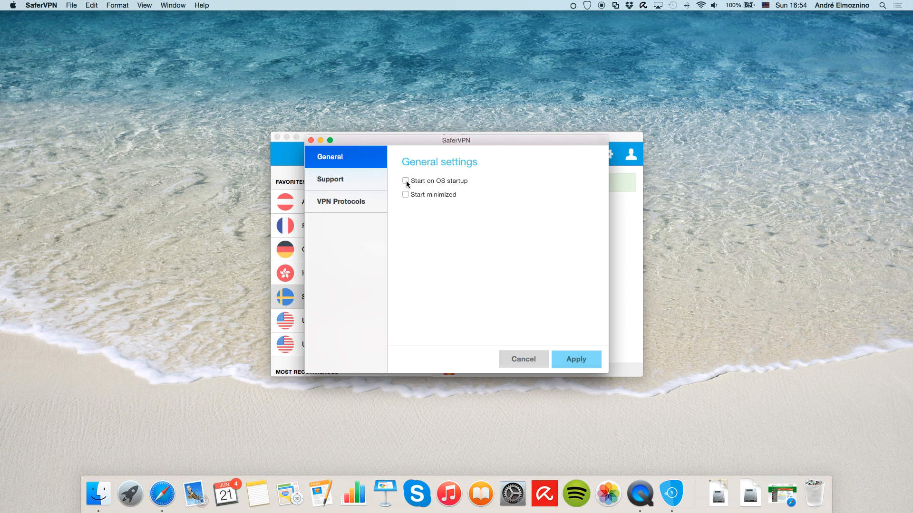
click(329, 180)
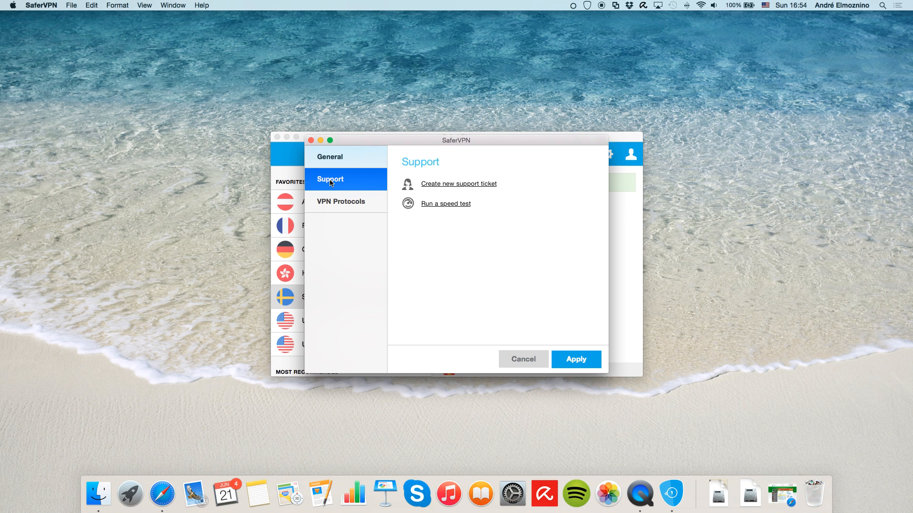
mouse_move(340, 184)
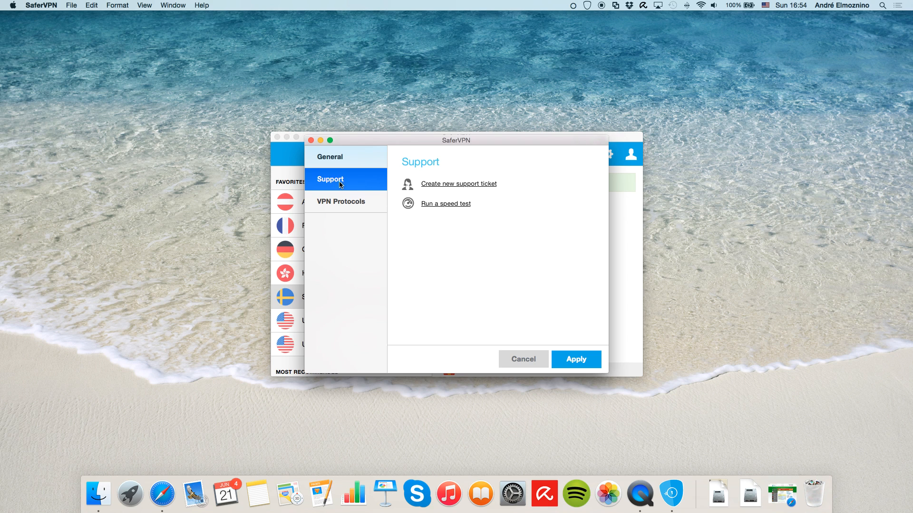
click(522, 360)
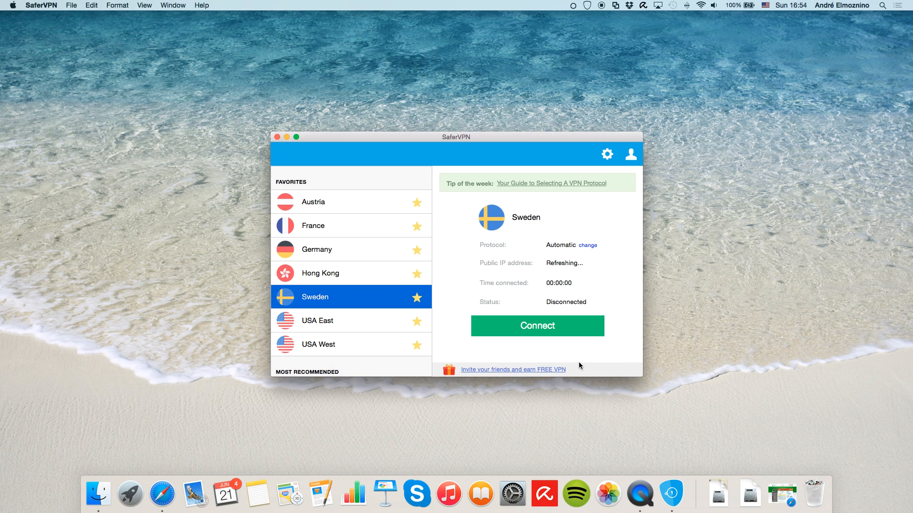
mouse_move(575, 19)
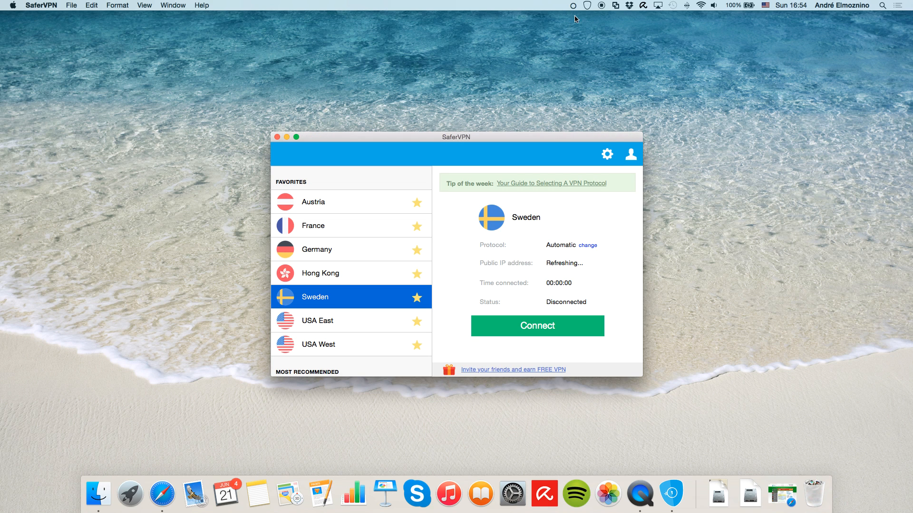
mouse_move(588, 10)
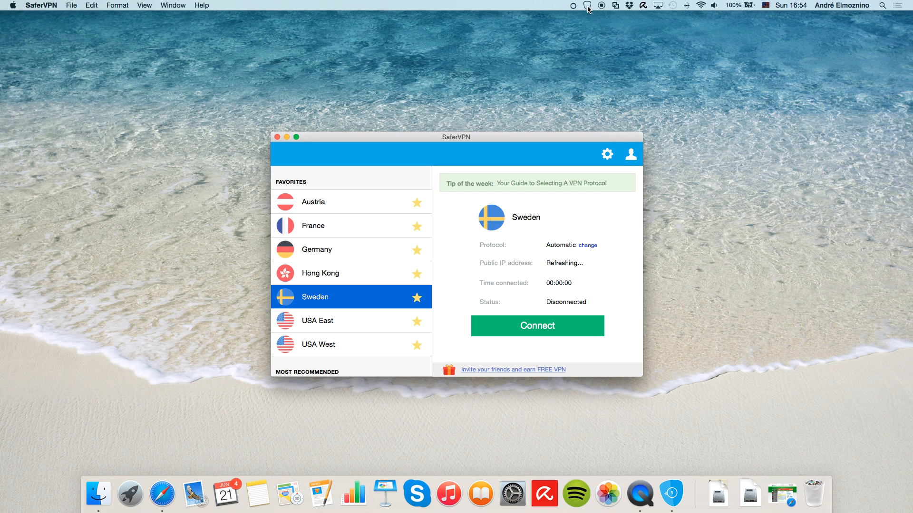
Show the SaferVPN menu bar menu with connect, location, status, sign-out and quit options.
click(586, 6)
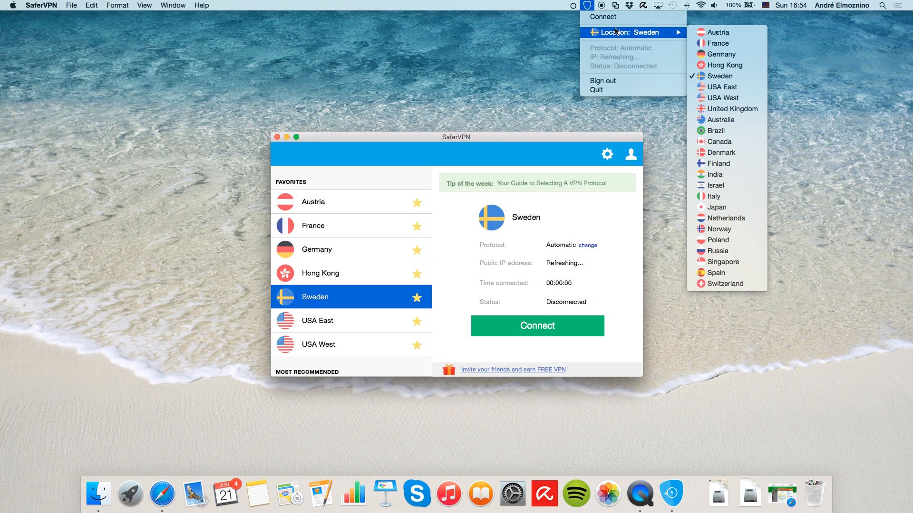
mouse_move(615, 53)
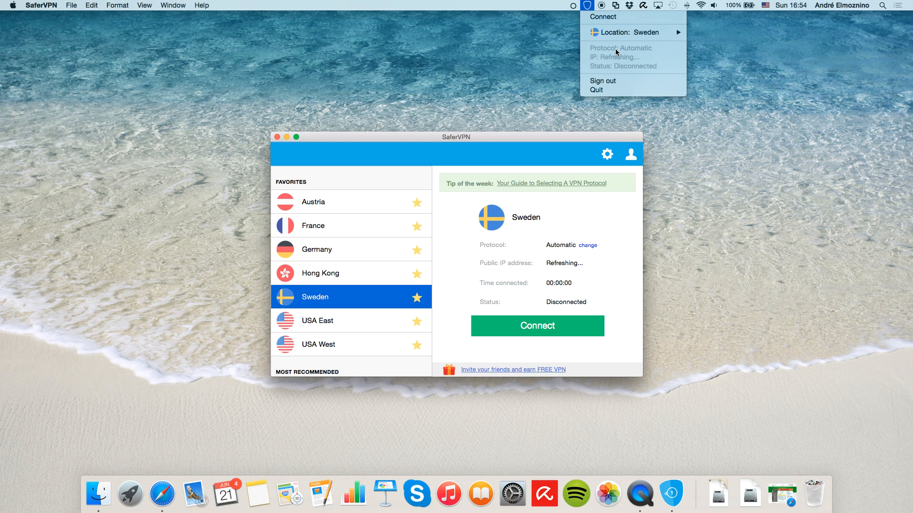
mouse_move(615, 56)
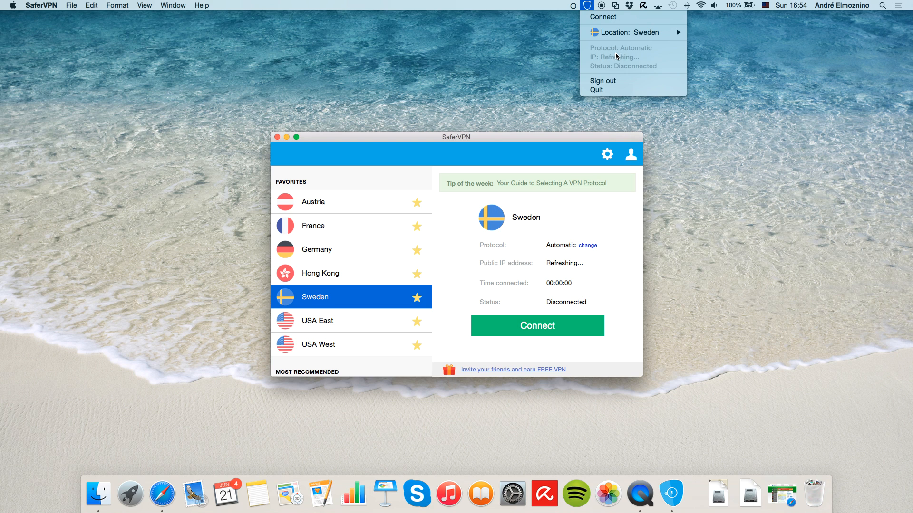
mouse_move(602, 81)
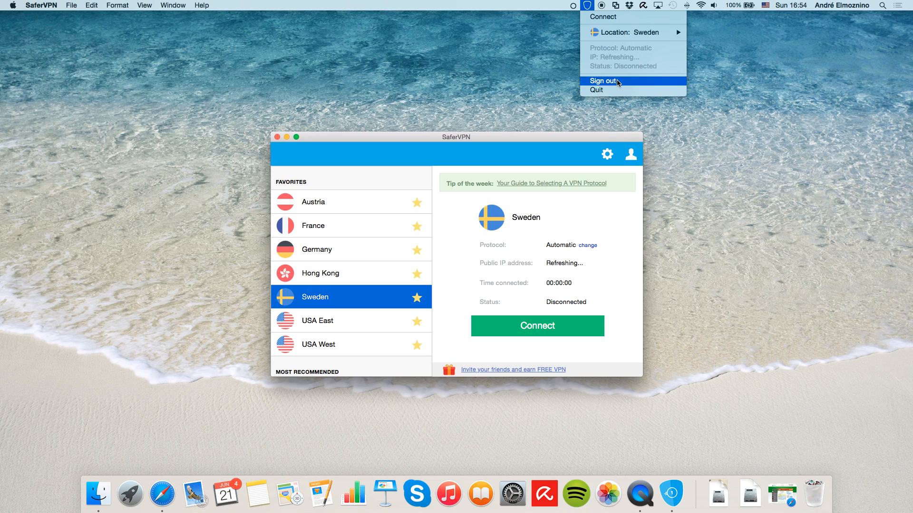
mouse_move(618, 91)
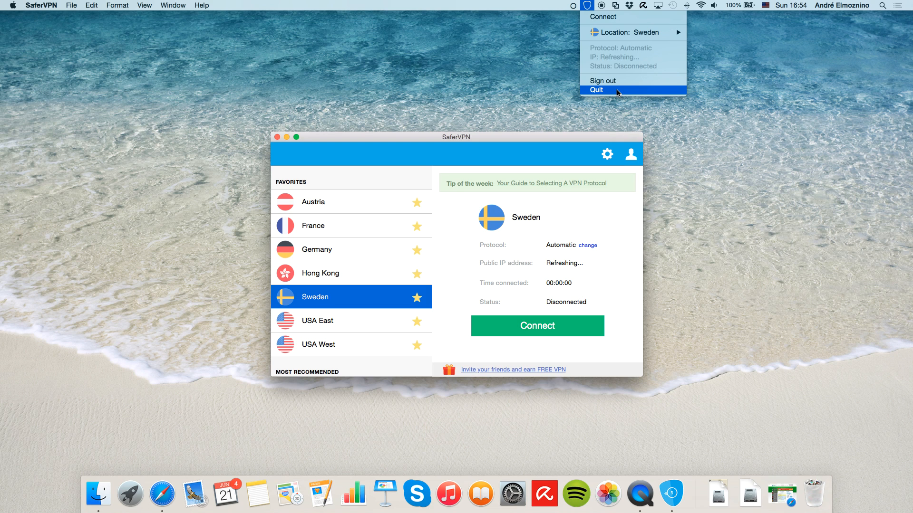
mouse_move(450, 224)
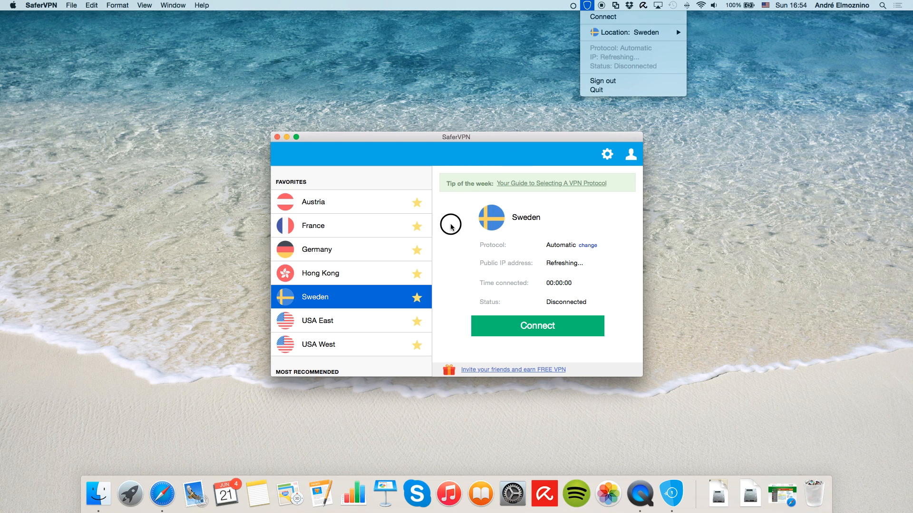